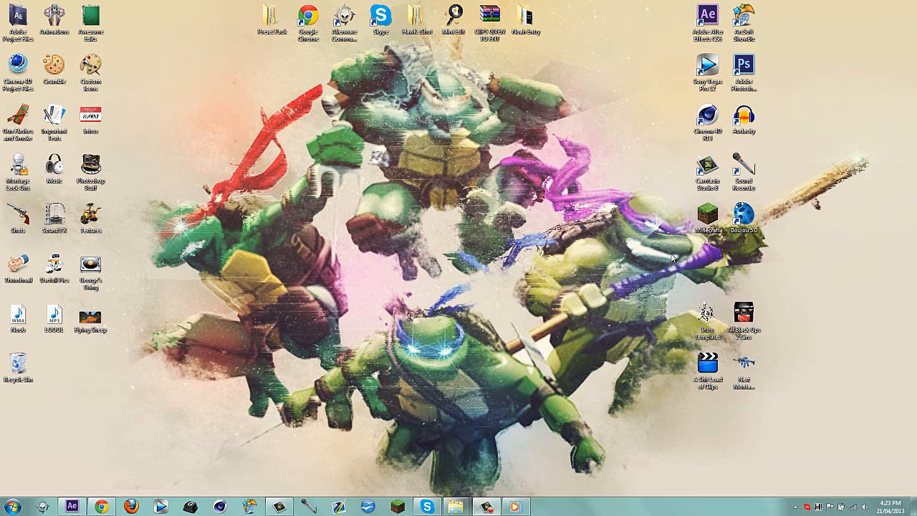
pyautogui.moveTo(694, 235)
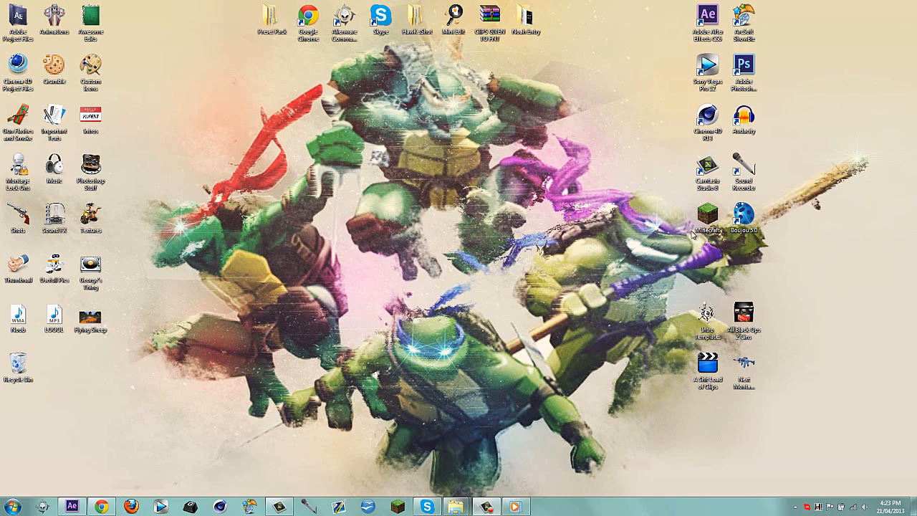
pyautogui.moveTo(476, 214)
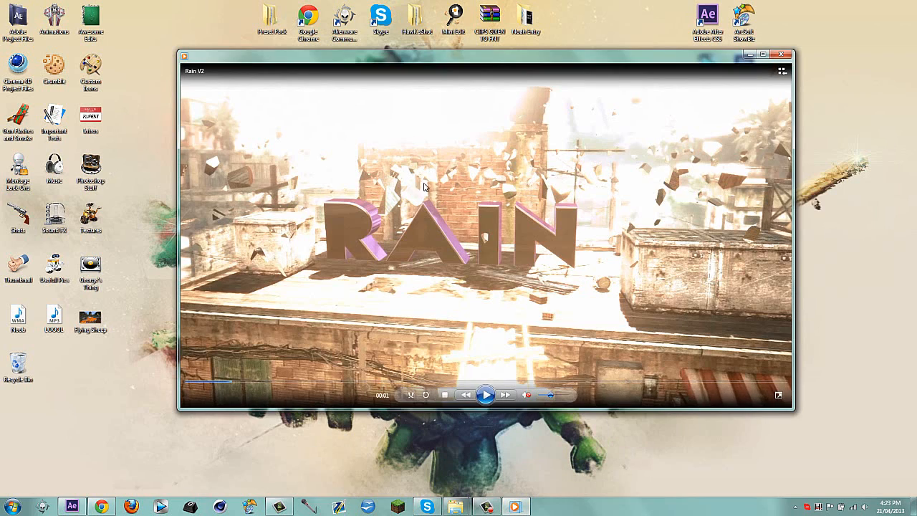
# - Preview the finished edits and close the video previews
pyautogui.click(487, 396)
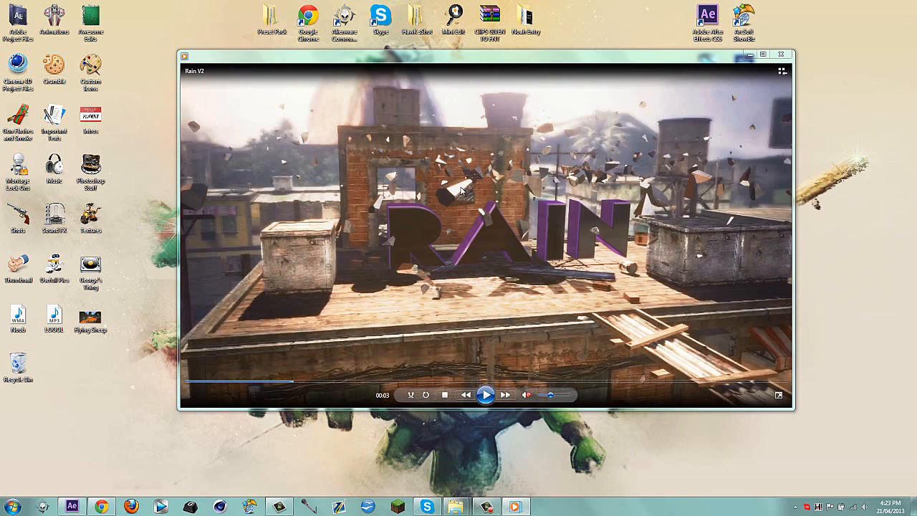
pyautogui.moveTo(183, 126)
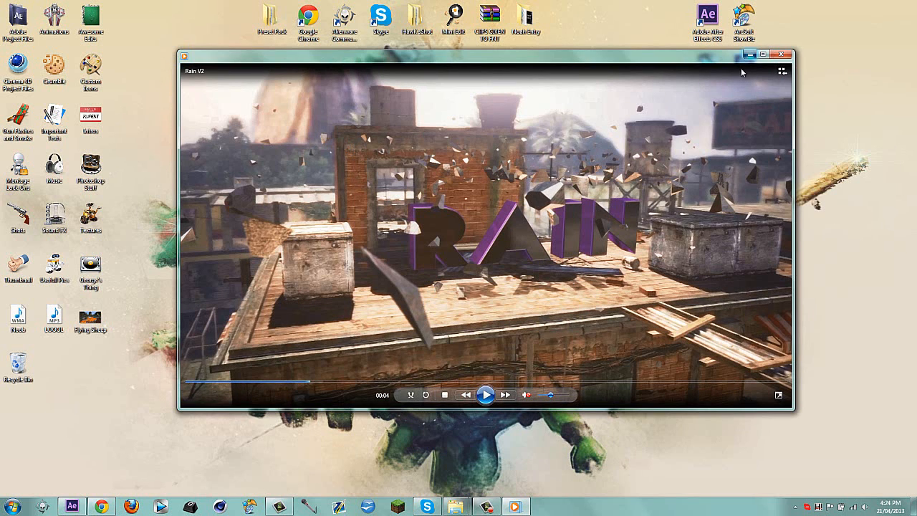
pyautogui.click(783, 55)
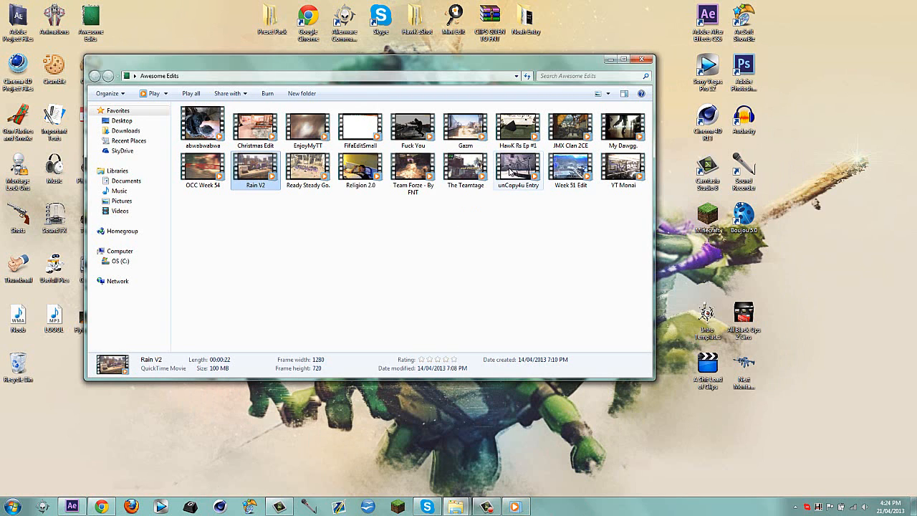
pyautogui.doubleClick(518, 169)
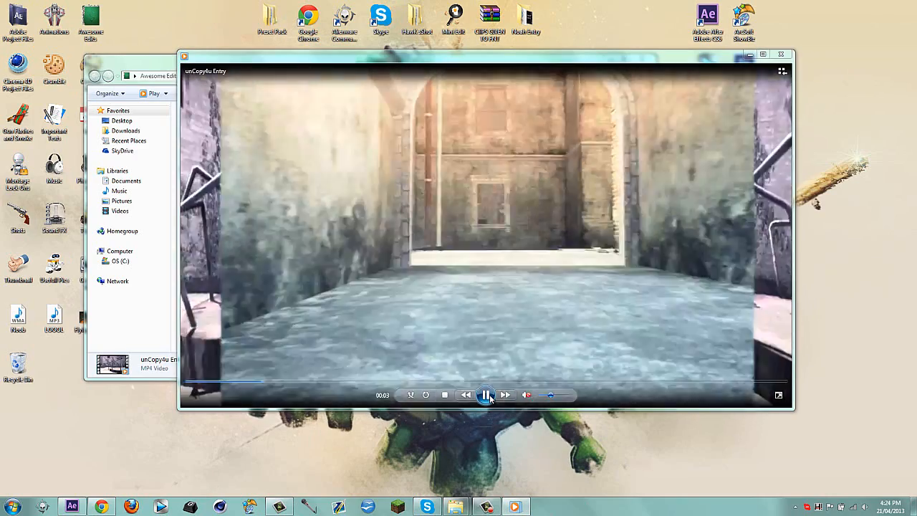
pyautogui.click(487, 396)
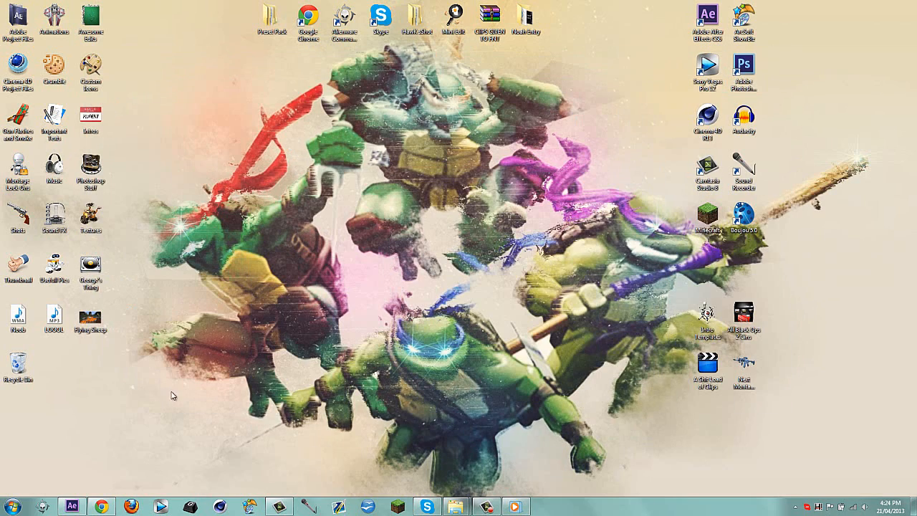
# - Bring up the After Effects project and launch Element's Scene Setup from its effect controls
pyautogui.click(72, 506)
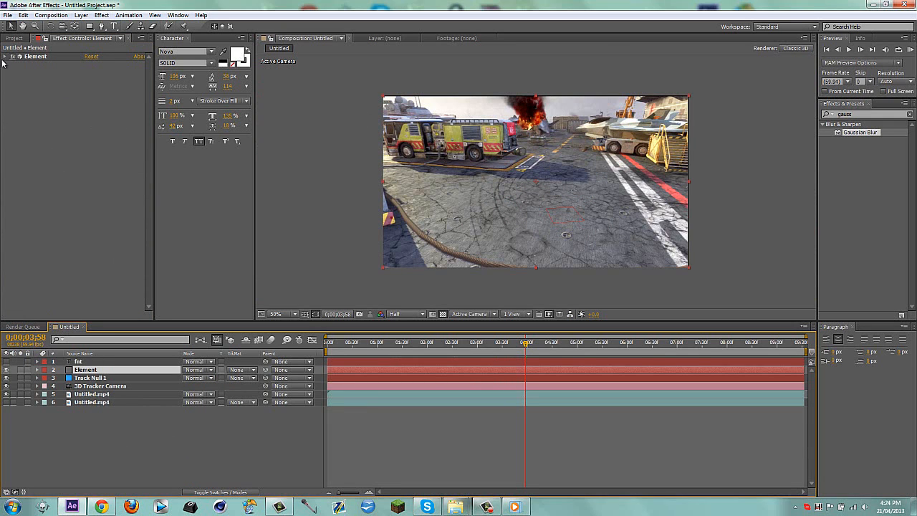
pyautogui.click(5, 56)
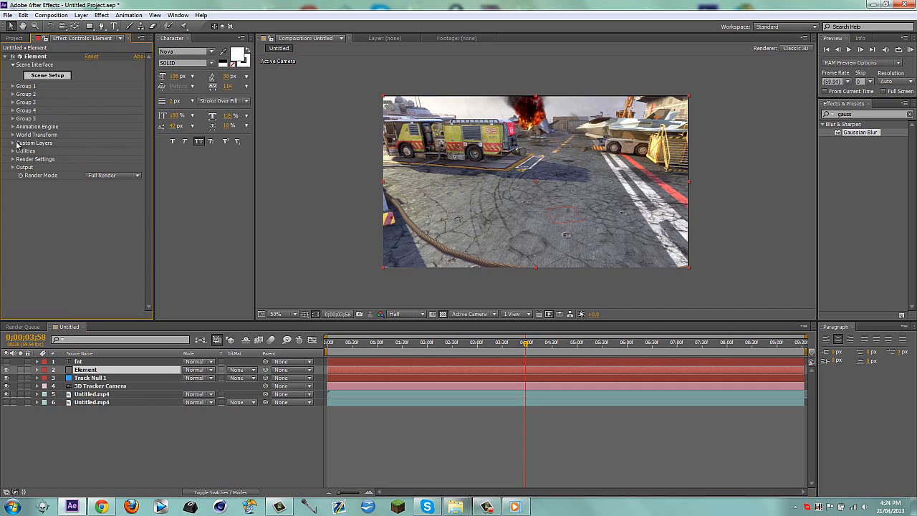
pyautogui.click(13, 143)
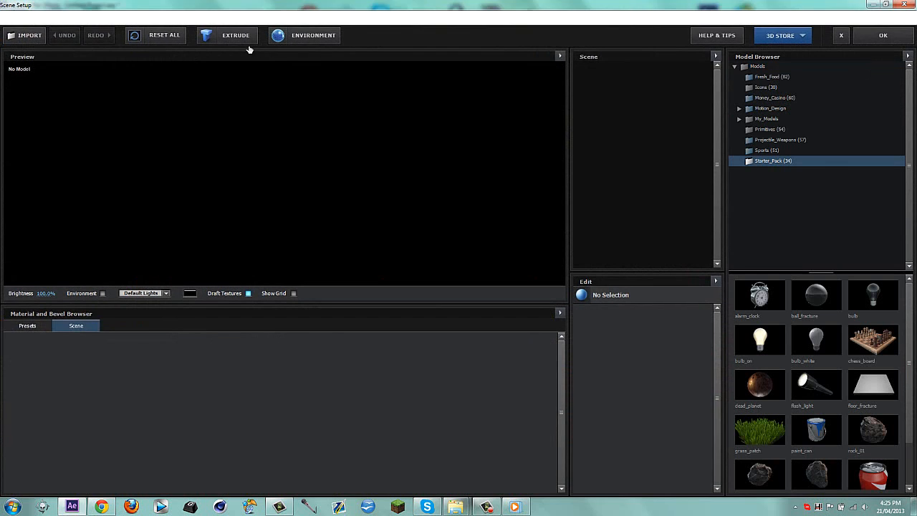
# - Extrude the custom FNT text layer into 3D letters and tint their shiny material blue
pyautogui.click(235, 35)
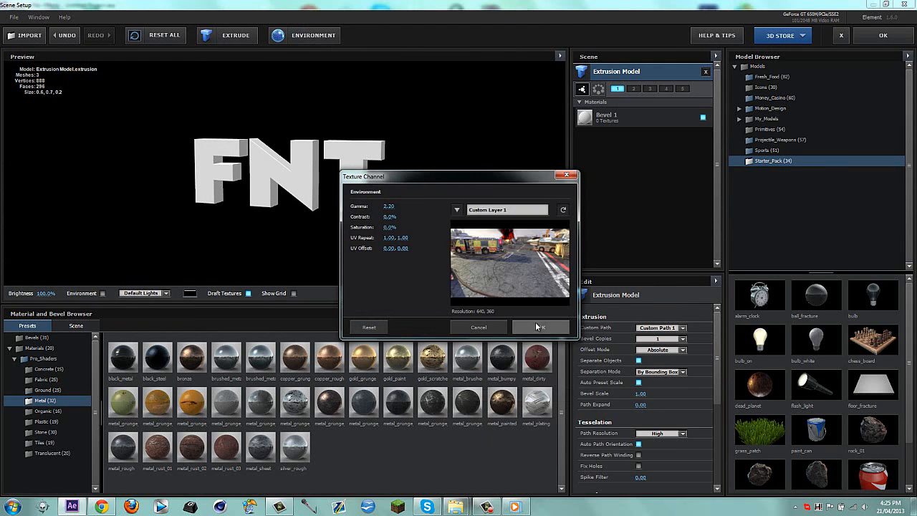
pyautogui.click(541, 326)
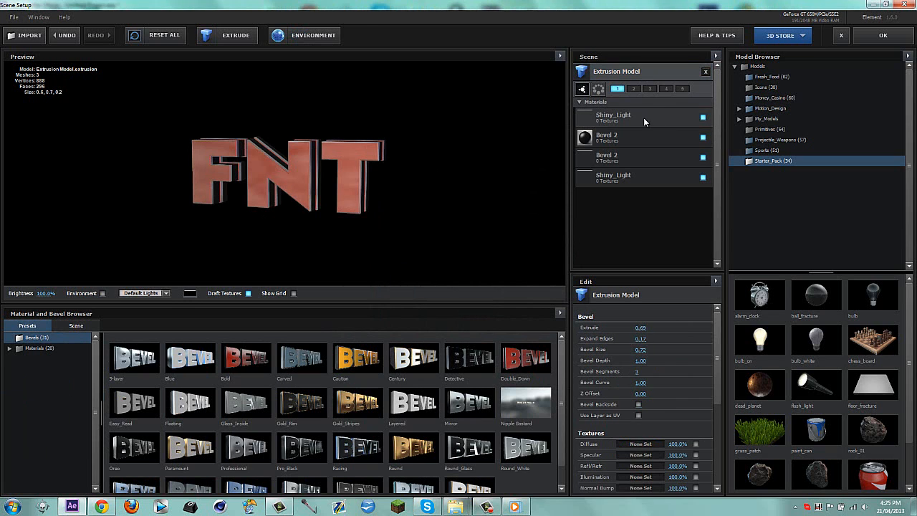
pyautogui.click(613, 117)
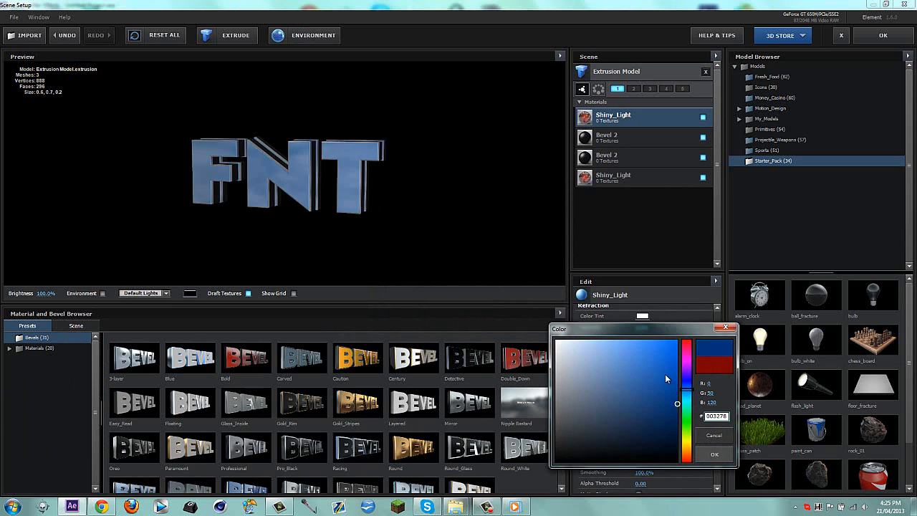
pyautogui.click(714, 453)
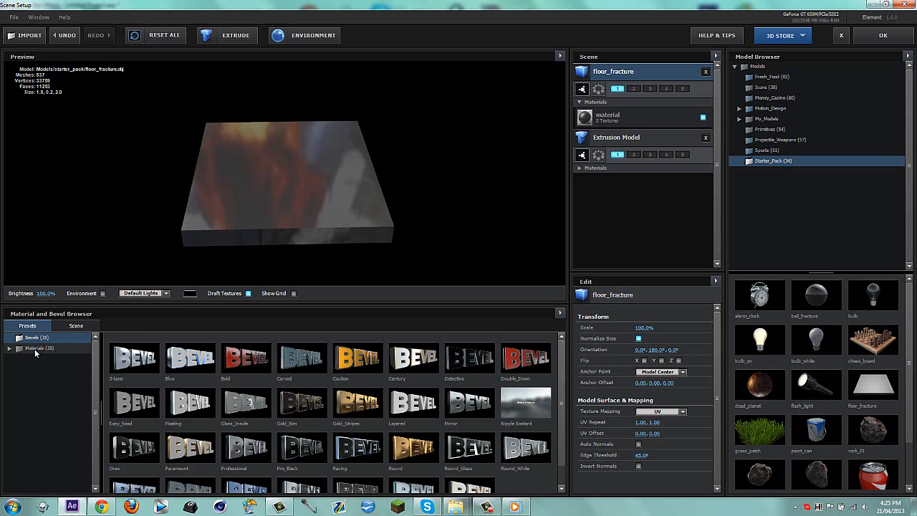
# - Browse the material preset folders to the metal and ground shaders for the floor slab
pyautogui.click(33, 358)
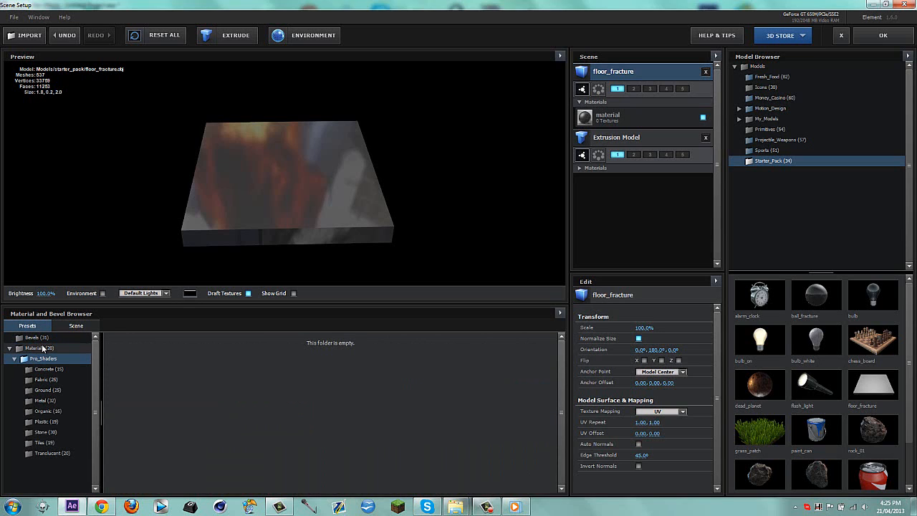
pyautogui.click(43, 358)
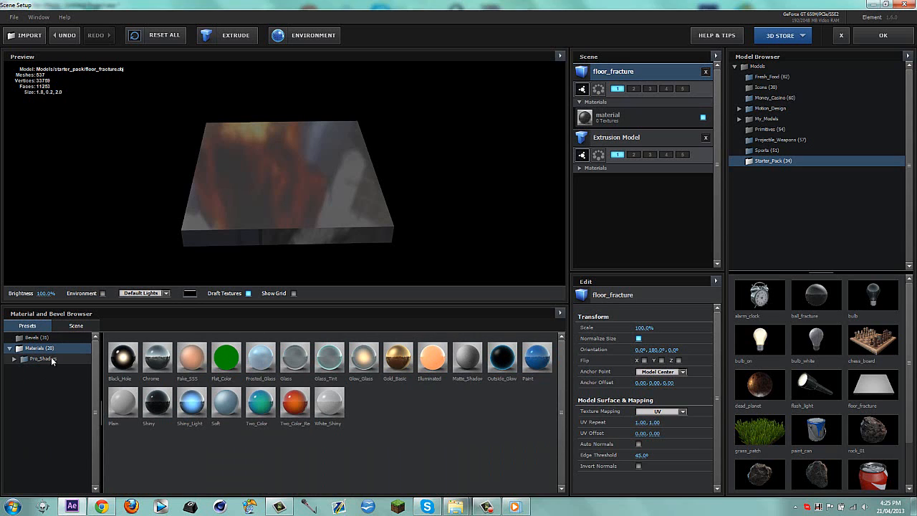
pyautogui.moveTo(43, 358)
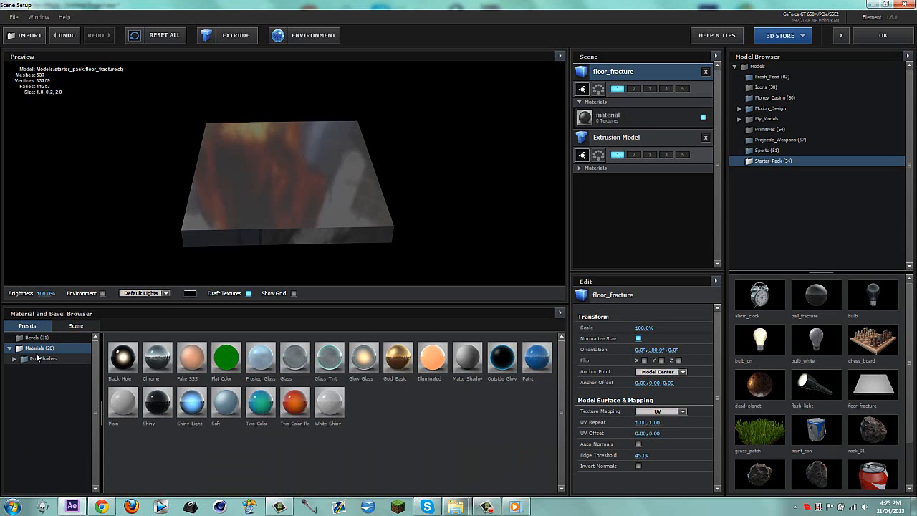
pyautogui.click(43, 359)
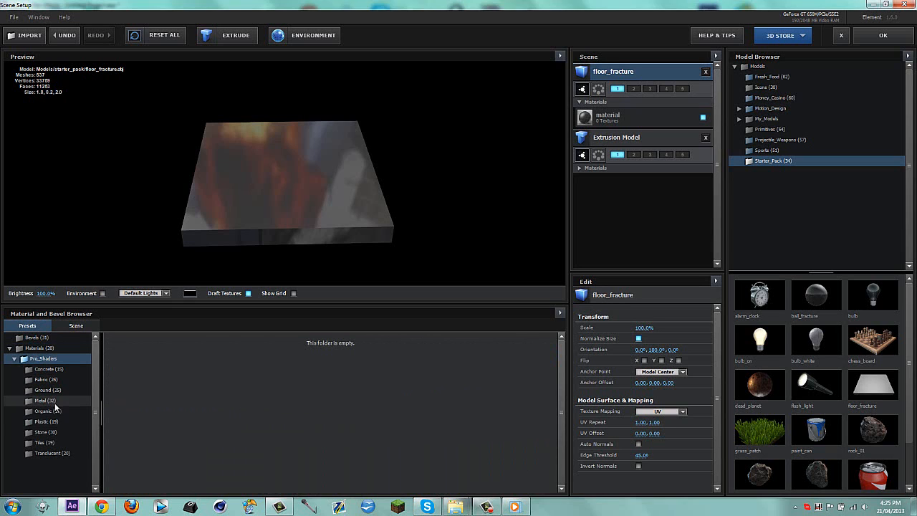
pyautogui.click(40, 401)
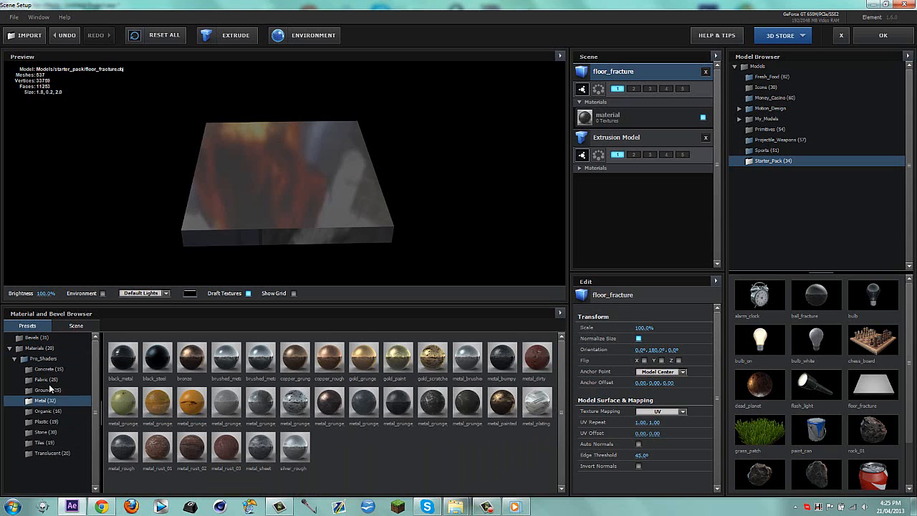
pyautogui.click(43, 390)
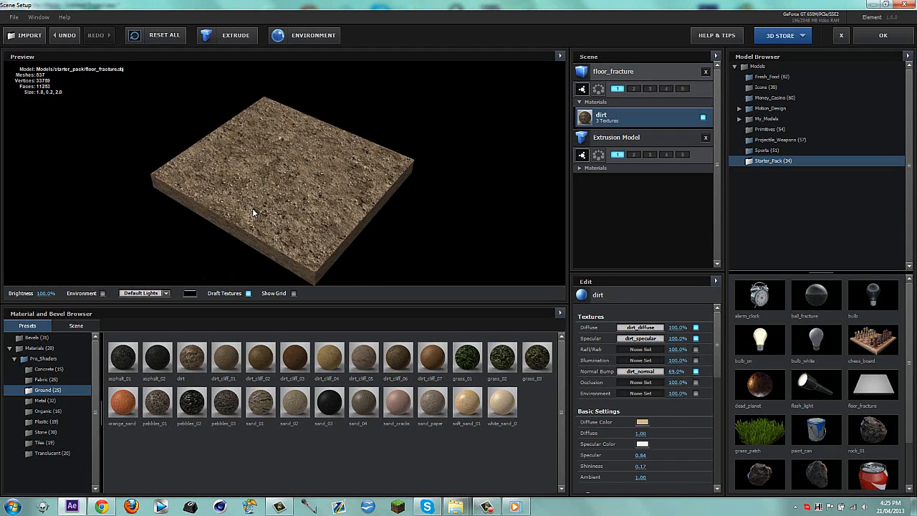
pyautogui.click(41, 401)
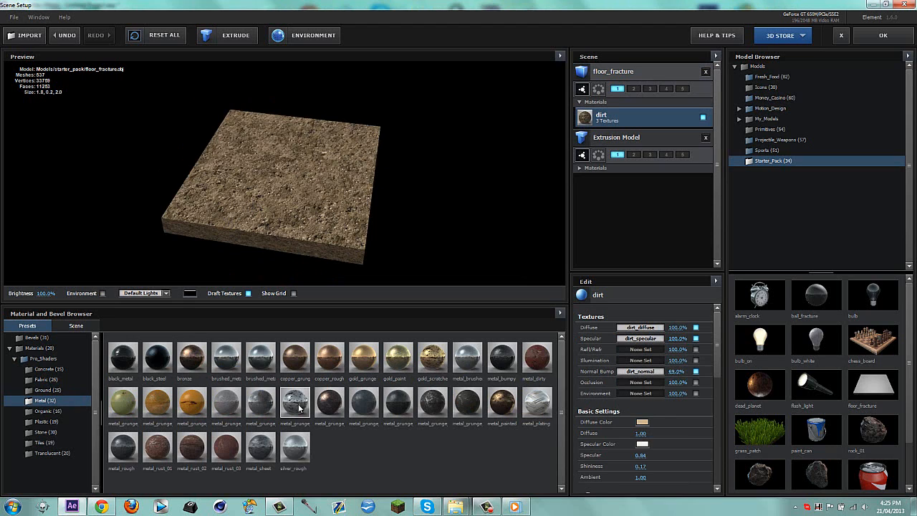
pyautogui.moveTo(467, 404)
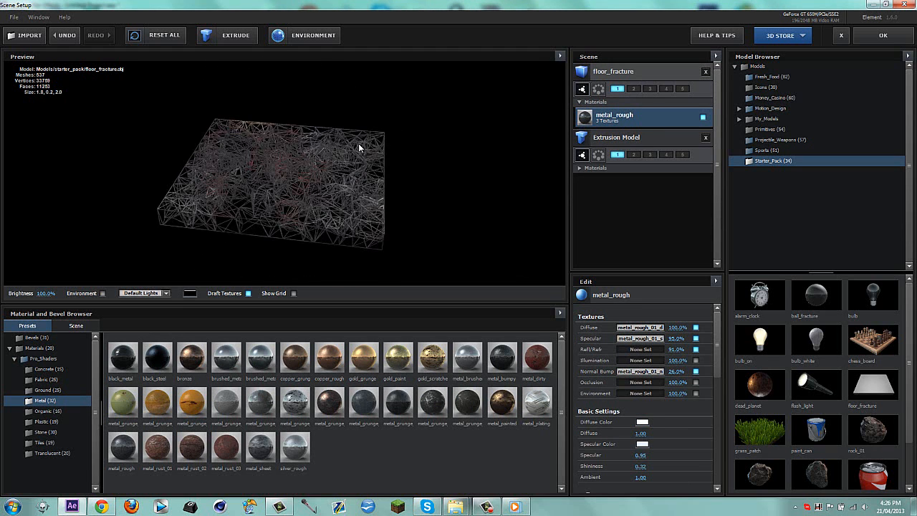
# - Show the floor slab as a point cloud, restore the shaded textured view and orbit it
pyautogui.moveTo(358, 148); pyautogui.dragTo(305, 210)
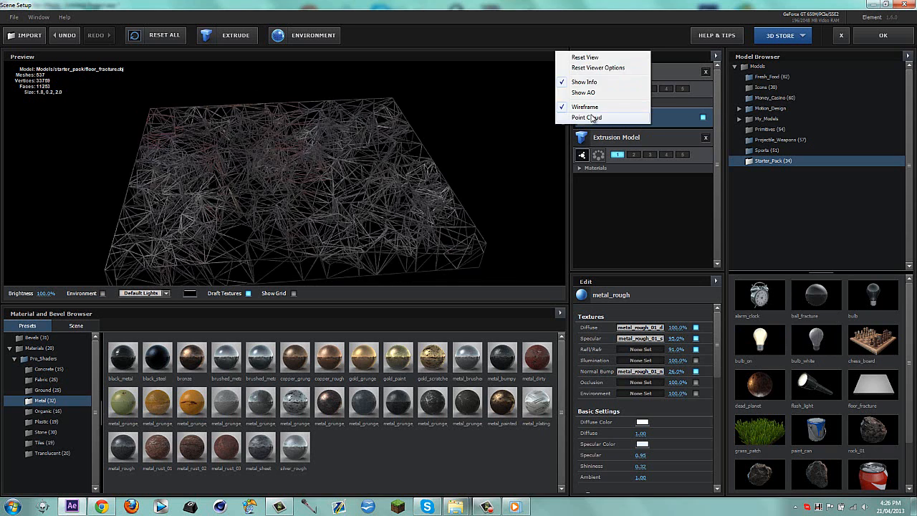
pyautogui.click(586, 117)
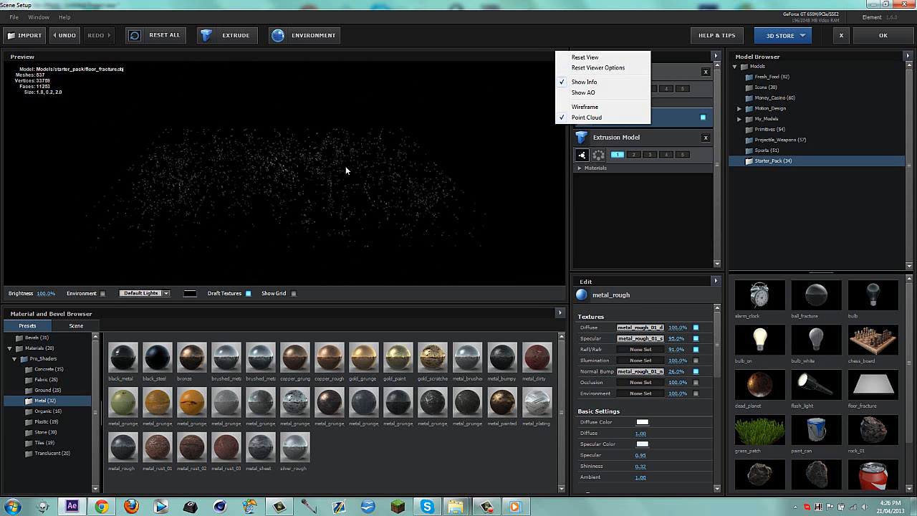
pyautogui.click(588, 118)
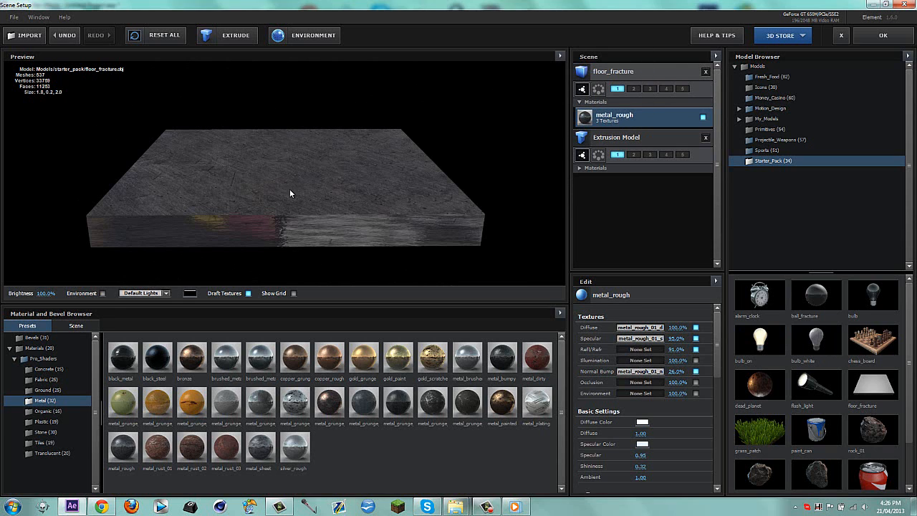
pyautogui.moveTo(289, 194); pyautogui.dragTo(238, 180)
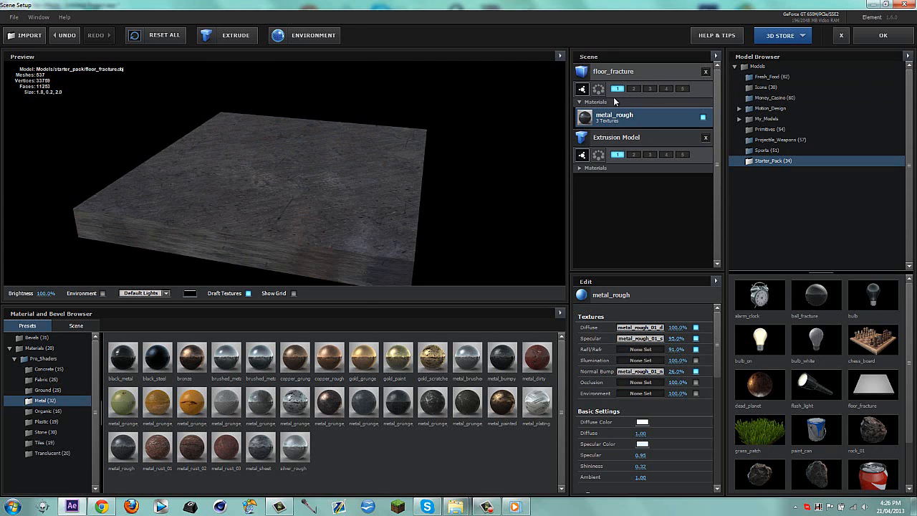
pyautogui.click(633, 89)
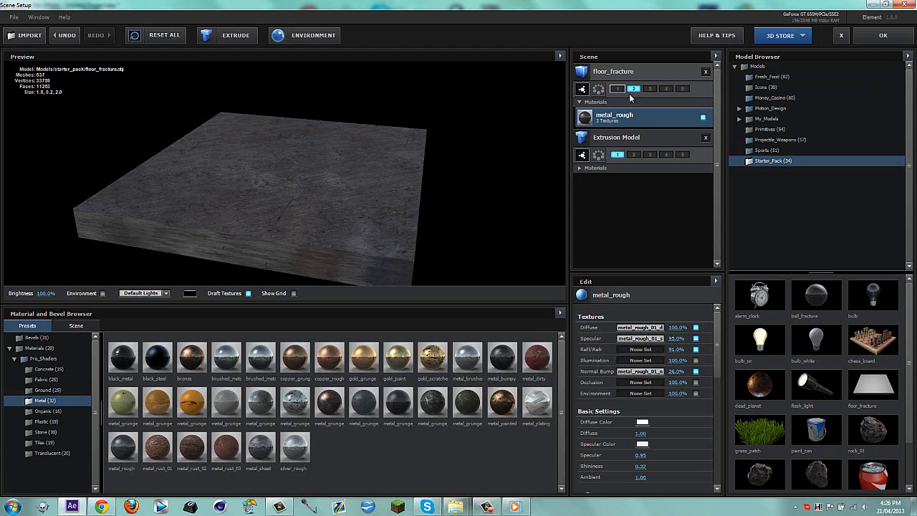
# - Confirm the scene with OK and return to the fire-truck footage composition
pyautogui.click(616, 117)
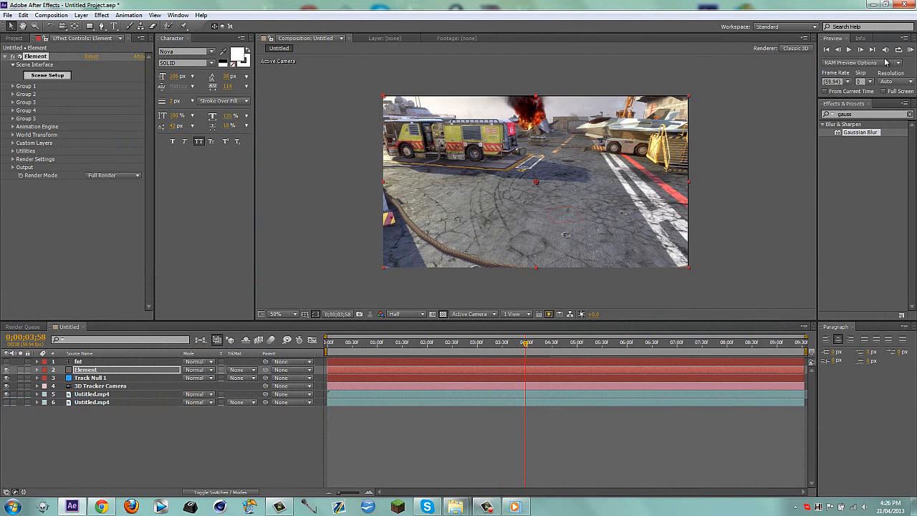
pyautogui.moveTo(427, 388)
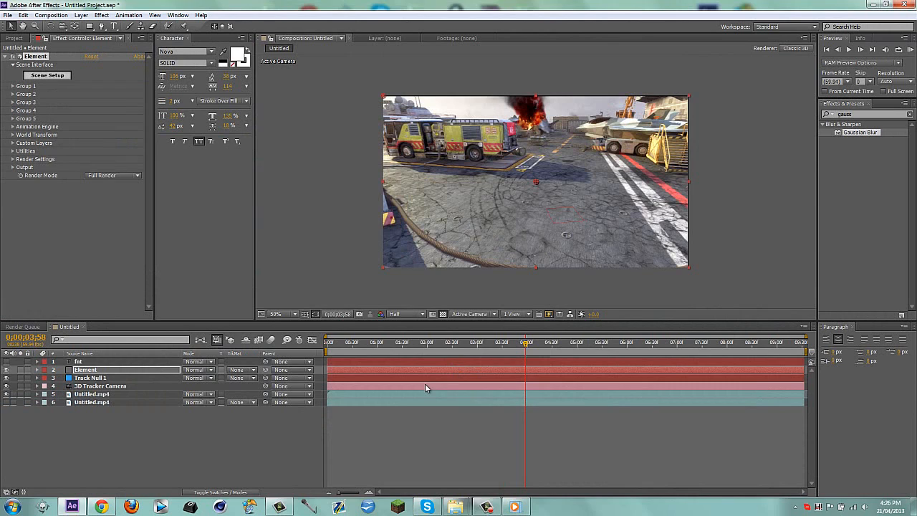
pyautogui.moveTo(280, 453)
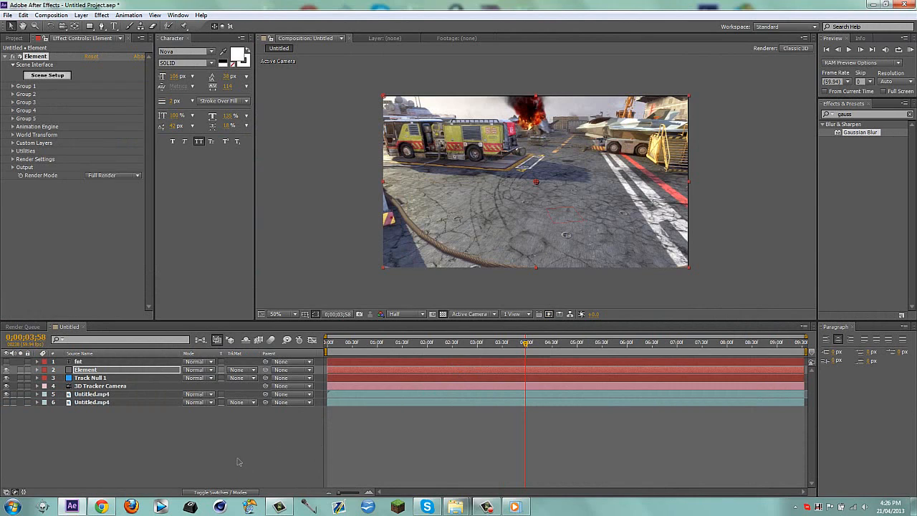
pyautogui.click(510, 342)
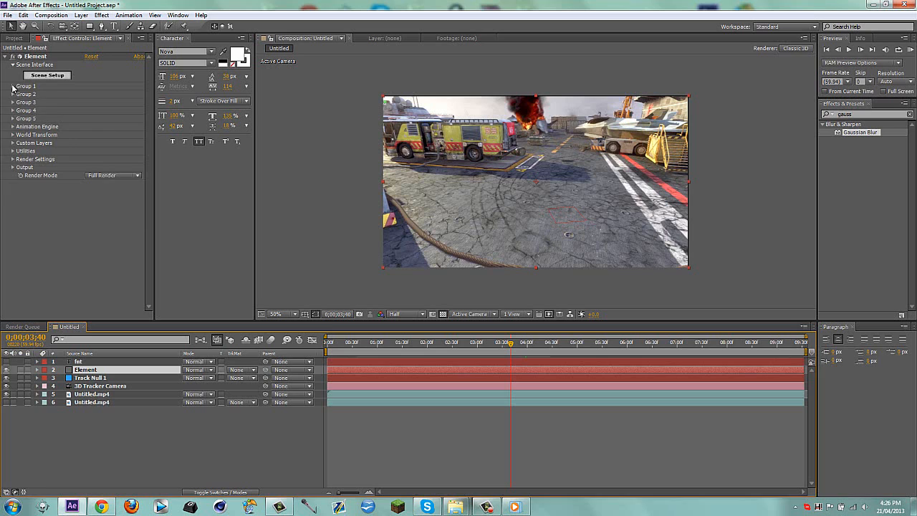
# - Expand Group 1's Particle Replicator and Particle Look so the blue FNT text stands on the ground
pyautogui.click(13, 86)
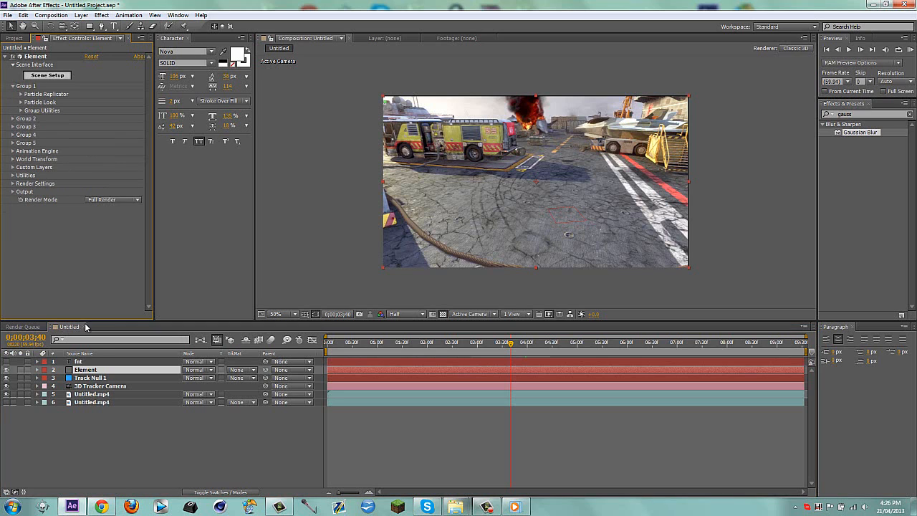
pyautogui.click(89, 379)
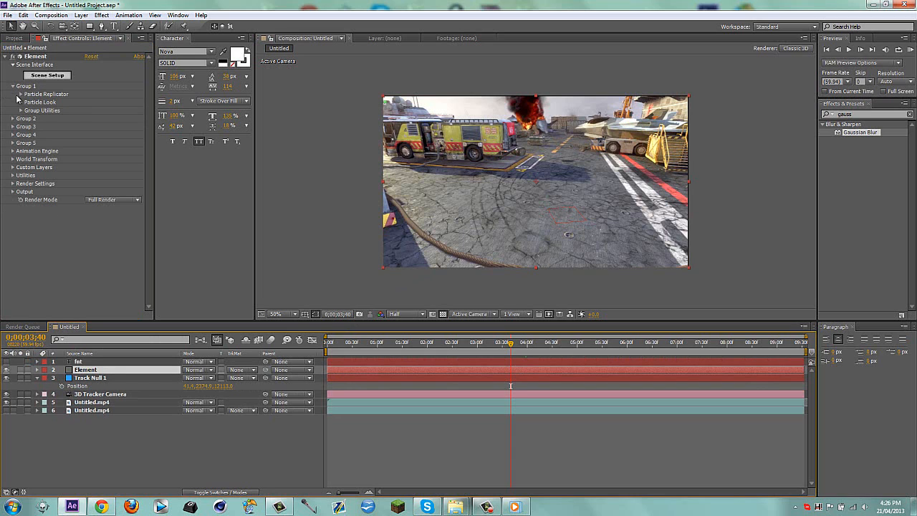
pyautogui.click(13, 95)
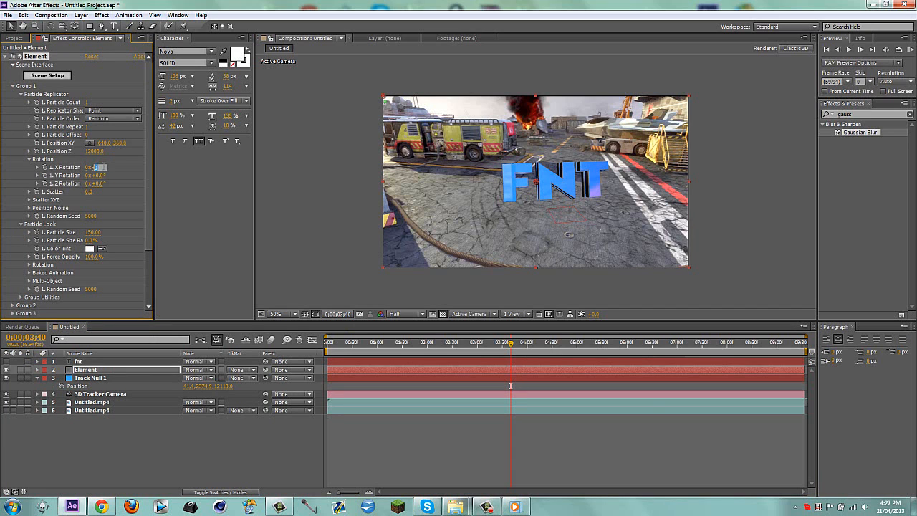
pyautogui.click(98, 166)
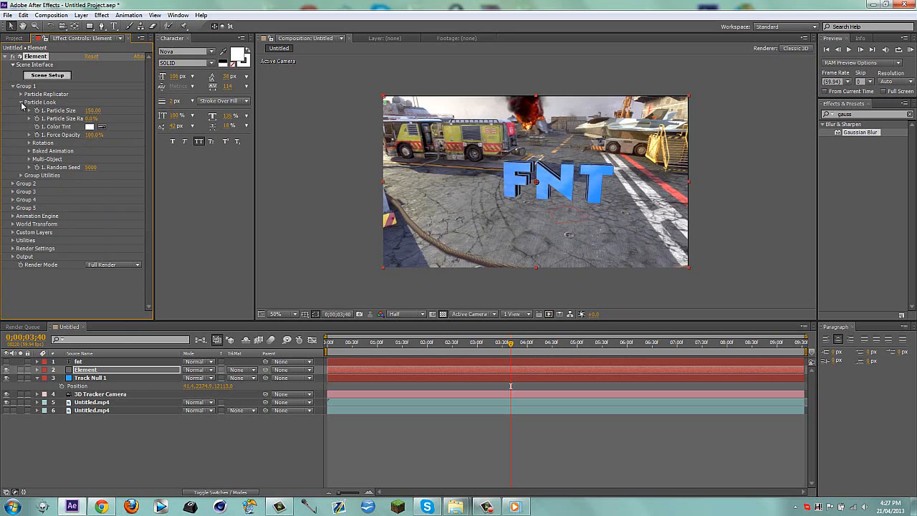
# - Copy Group 1's settings via Group Utilities and paste them into the floor group
pyautogui.click(14, 110)
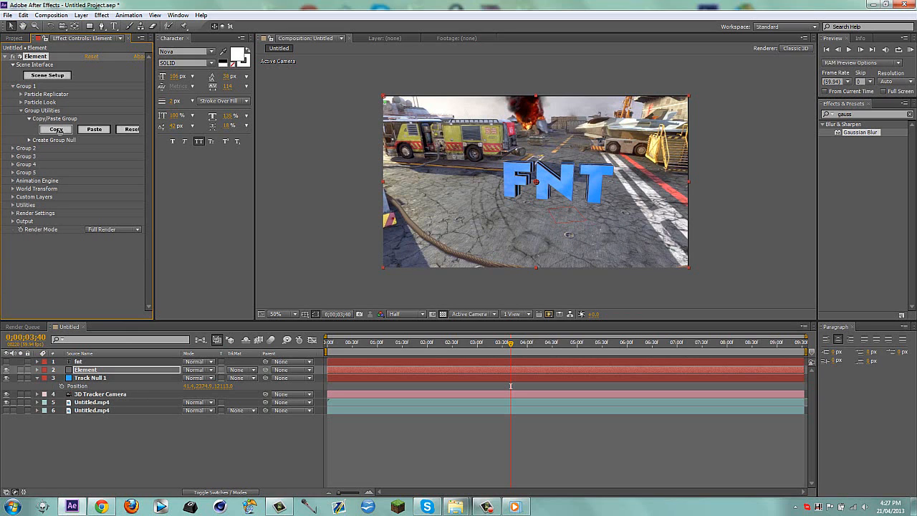
pyautogui.click(14, 94)
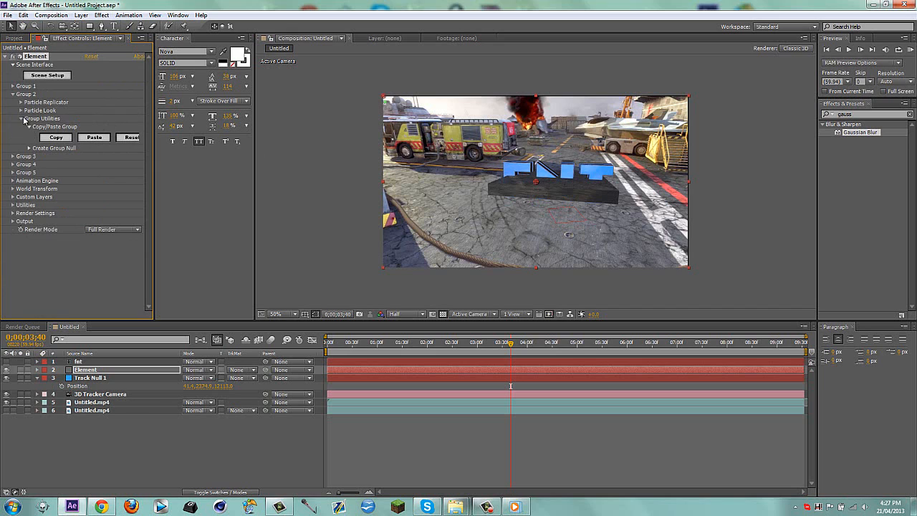
pyautogui.click(13, 102)
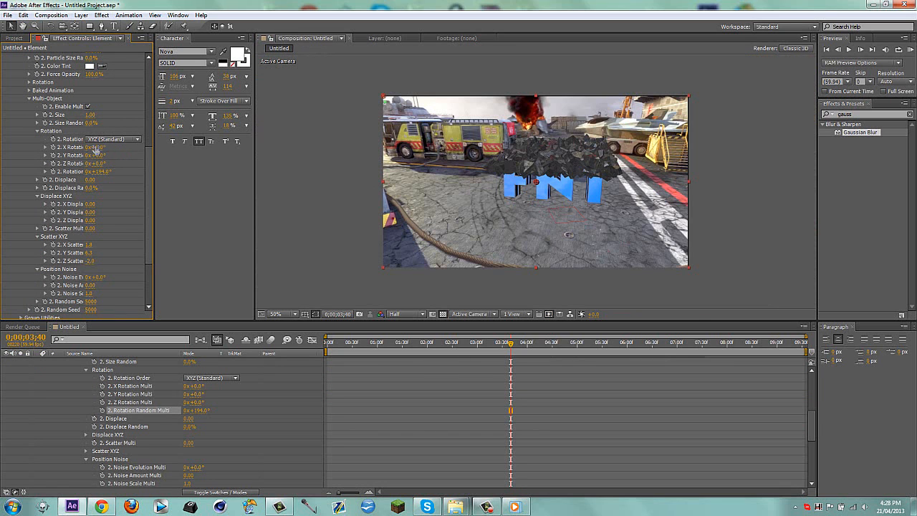
pyautogui.moveTo(573, 156)
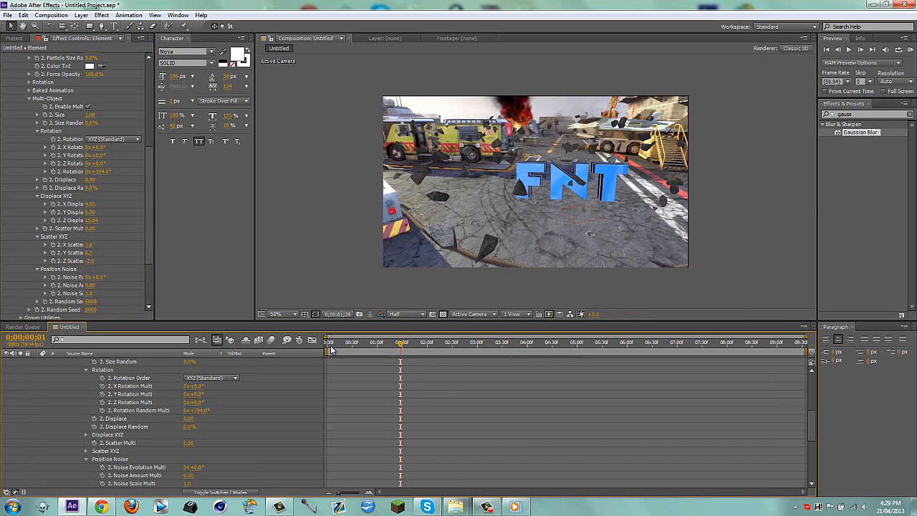
# - Jump to the shot's start for the rock keyframes and bring up the preview resolution choices
pyautogui.click(329, 341)
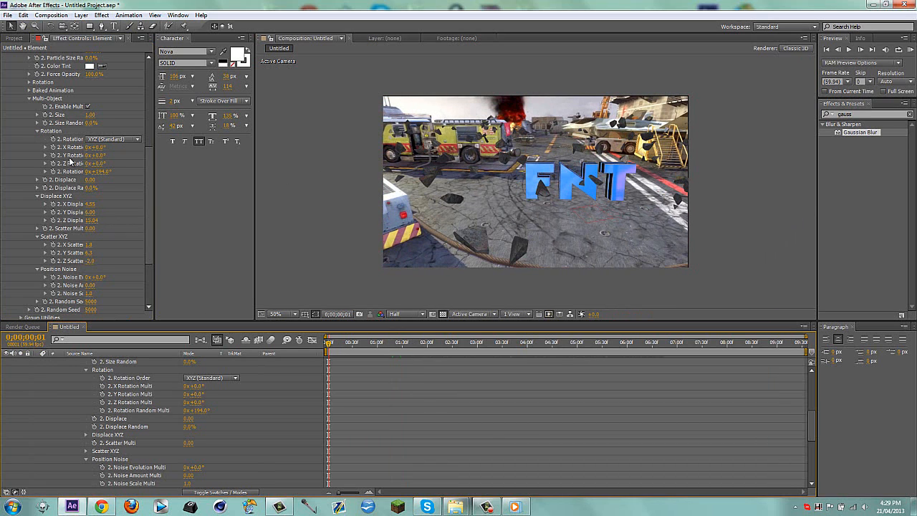
pyautogui.moveTo(51, 208)
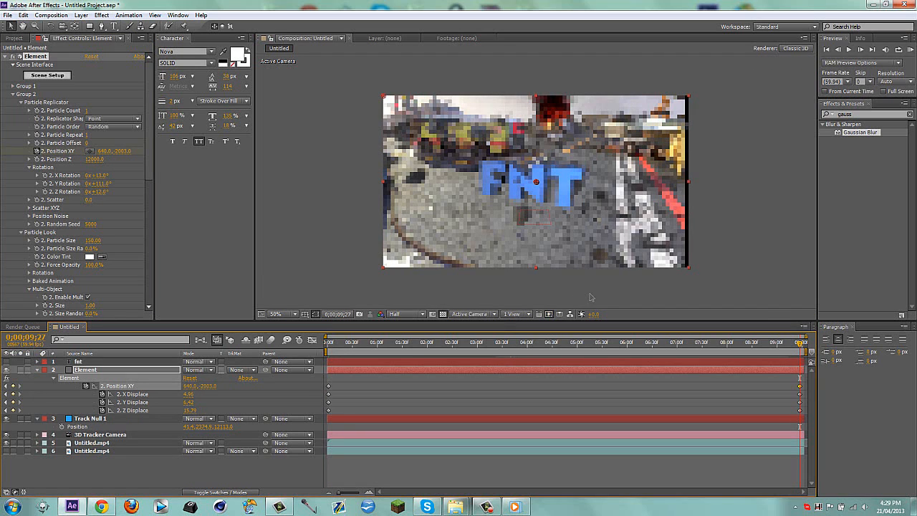
pyautogui.click(405, 314)
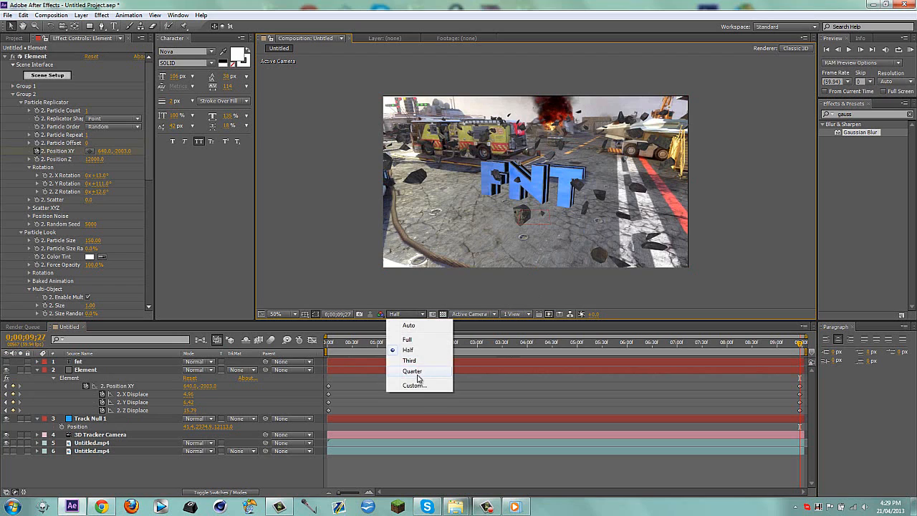
# - Drop the preview to quarter resolution and scrub to check the rocks around the FNT letters
pyautogui.click(412, 371)
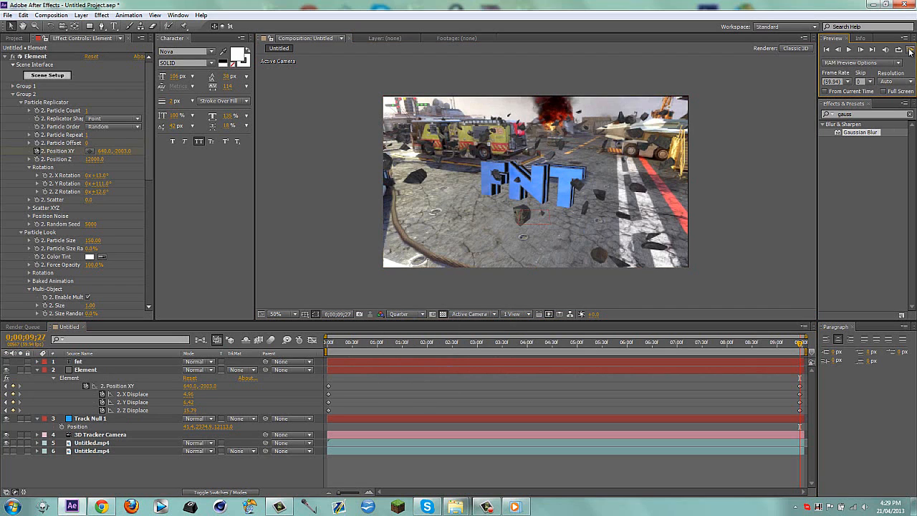
pyautogui.moveTo(633, 310)
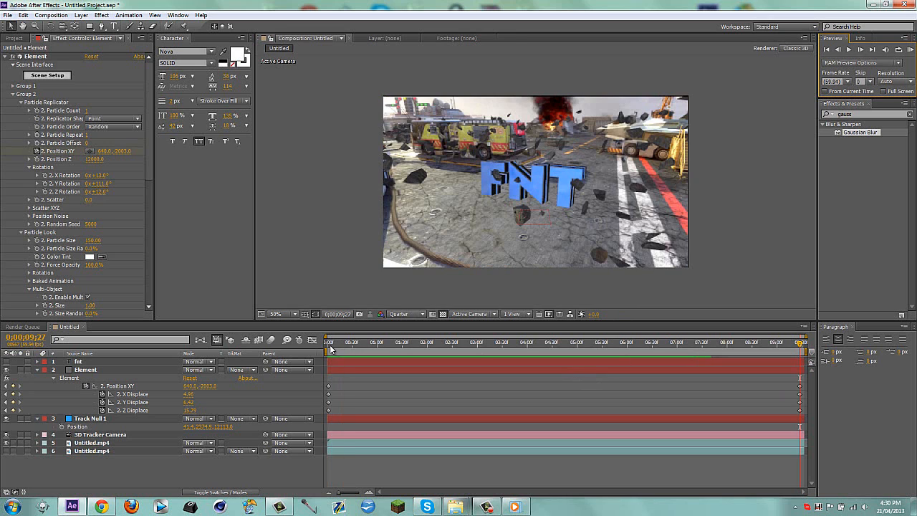
pyautogui.click(396, 342)
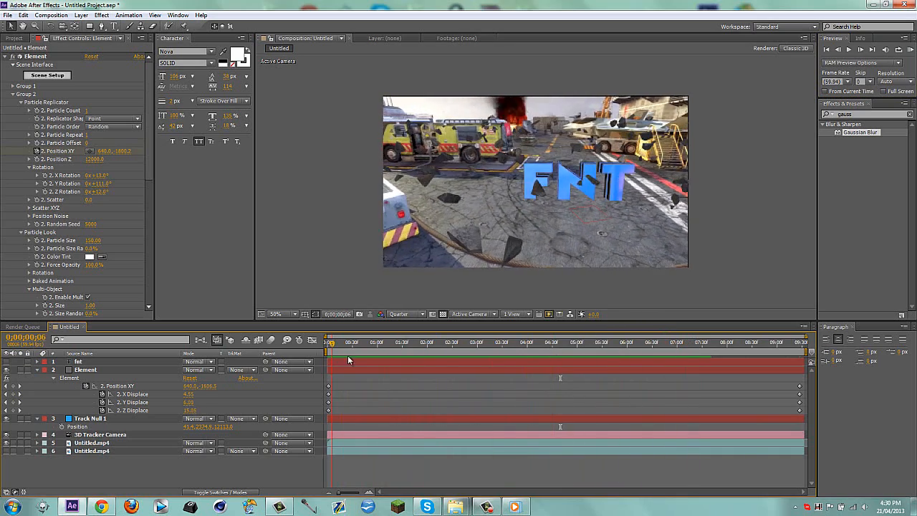
# - Collapse the Element layer and duplicate it into separate rocks and text layers
pyautogui.click(570, 342)
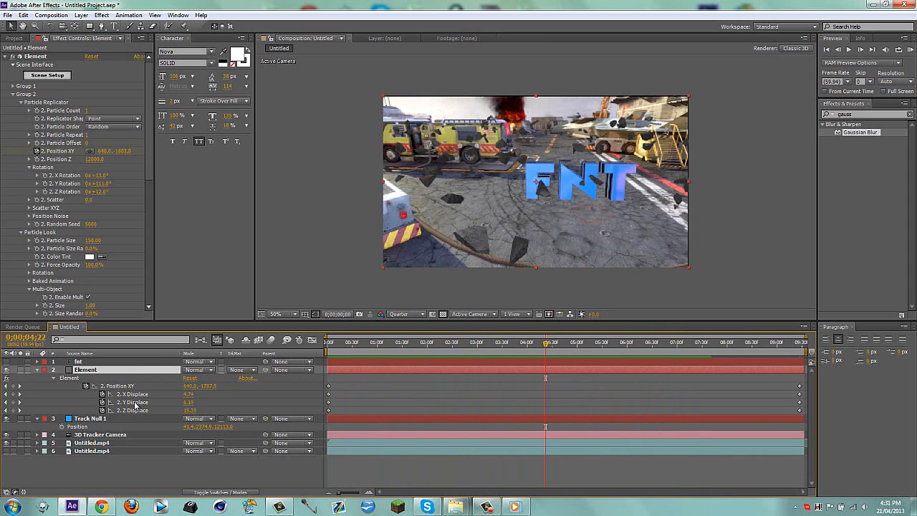
pyautogui.click(361, 341)
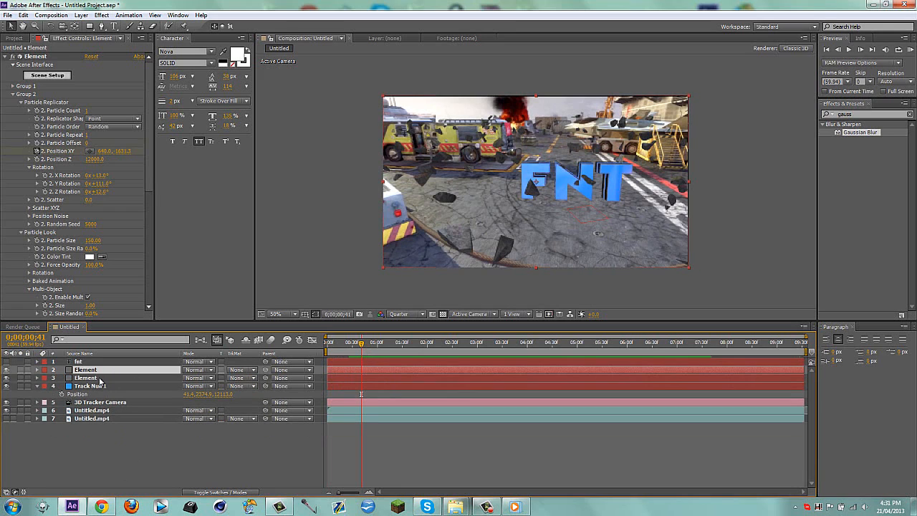
pyautogui.click(86, 378)
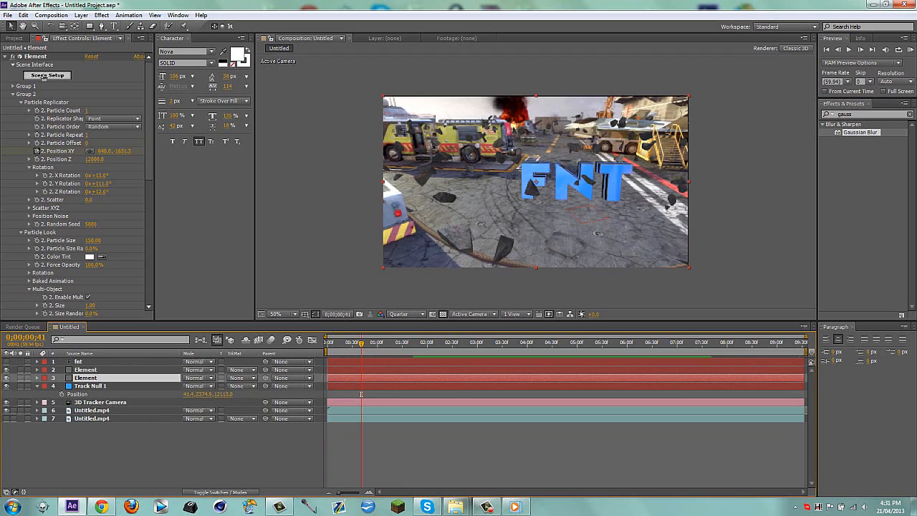
pyautogui.click(45, 74)
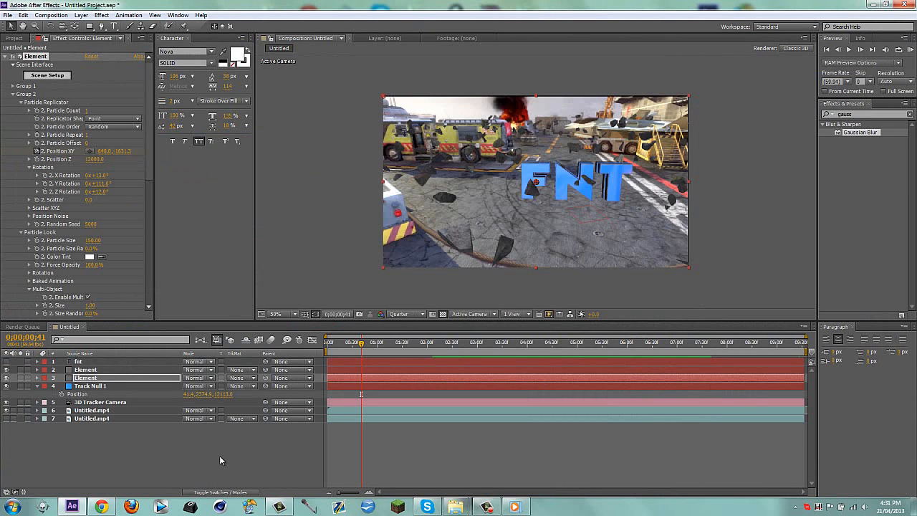
pyautogui.moveTo(158, 463)
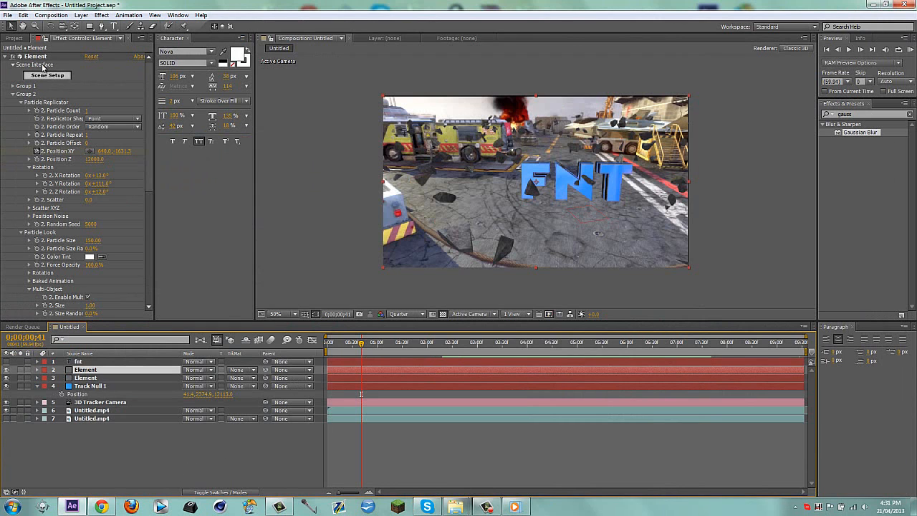
pyautogui.click(40, 74)
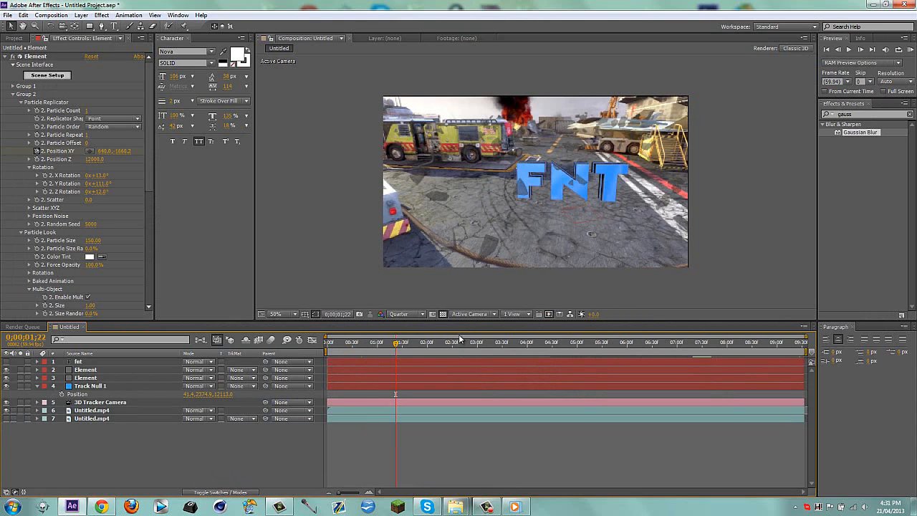
# - Add an adjustment layer with Magic Bullet Looks, choose a glowing pink look preset and apply it
pyautogui.click(470, 341)
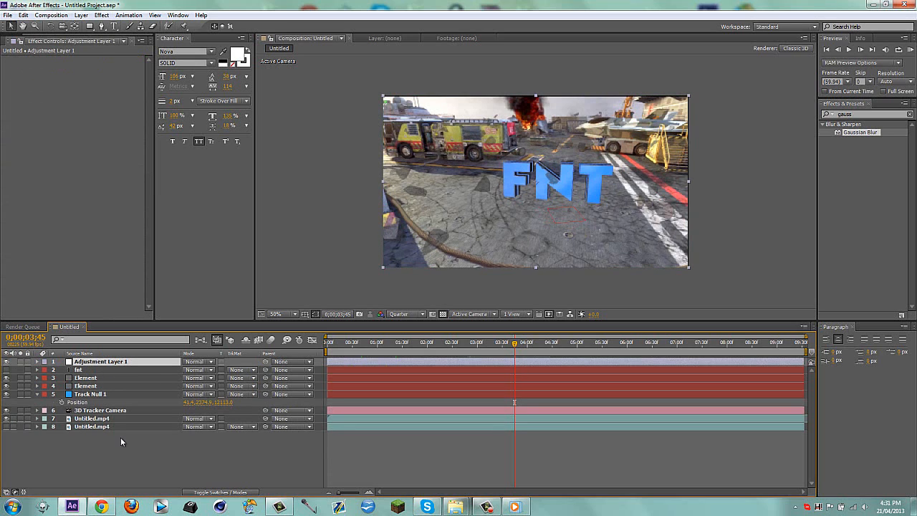
pyautogui.doubleClick(100, 361)
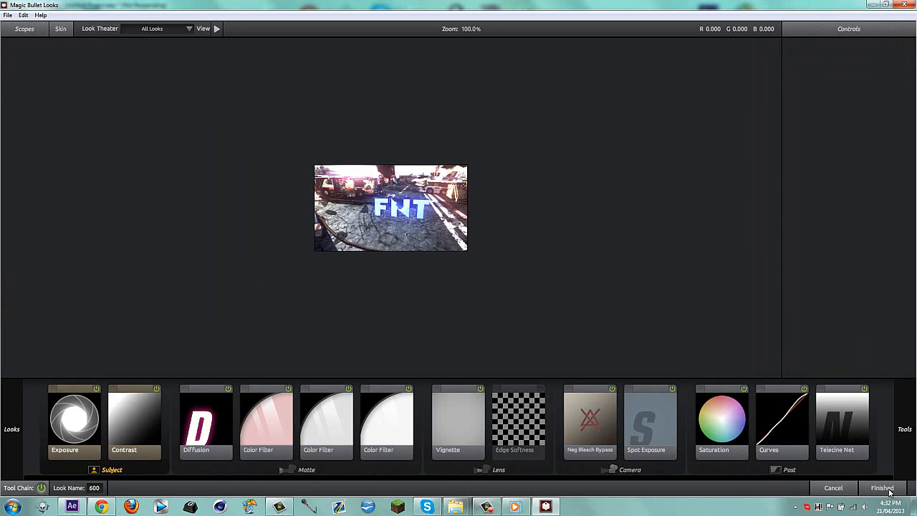
pyautogui.click(883, 487)
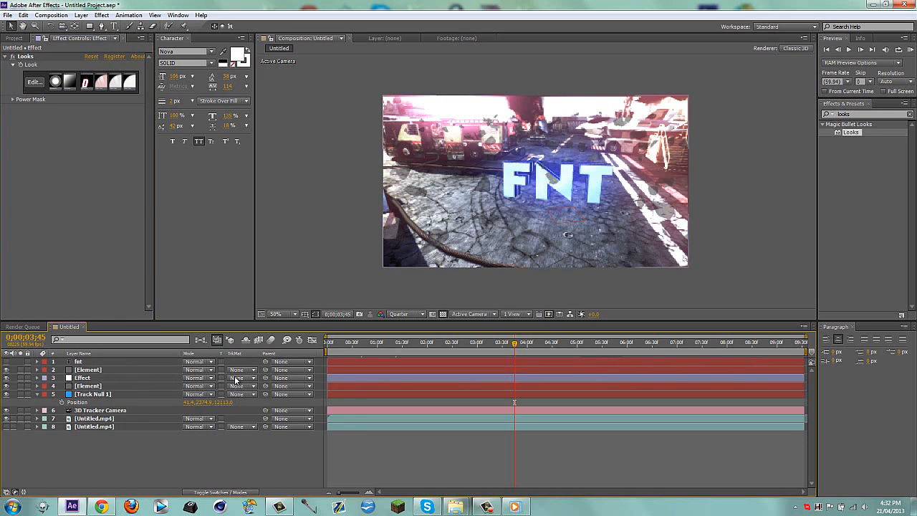
# - Hide the Looks layer and spot-check later frames of the text, then leave the finished render playing
pyautogui.click(241, 379)
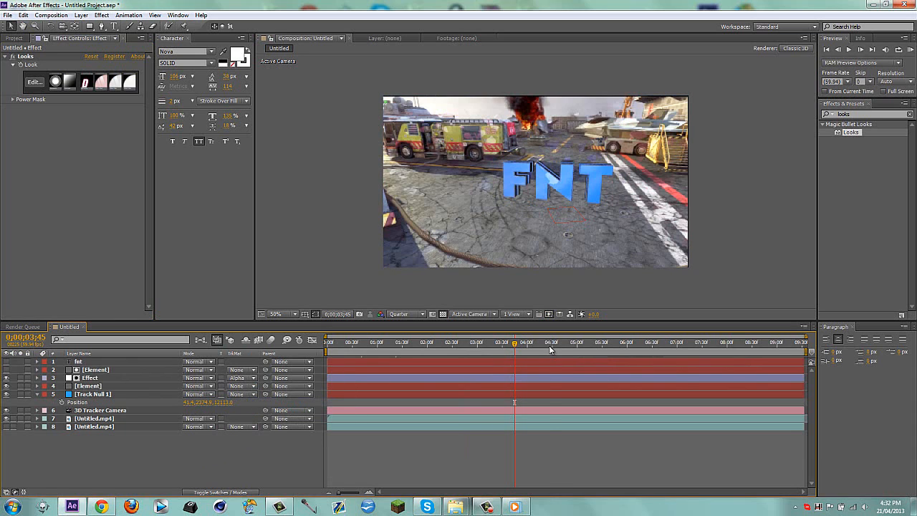
pyautogui.click(590, 341)
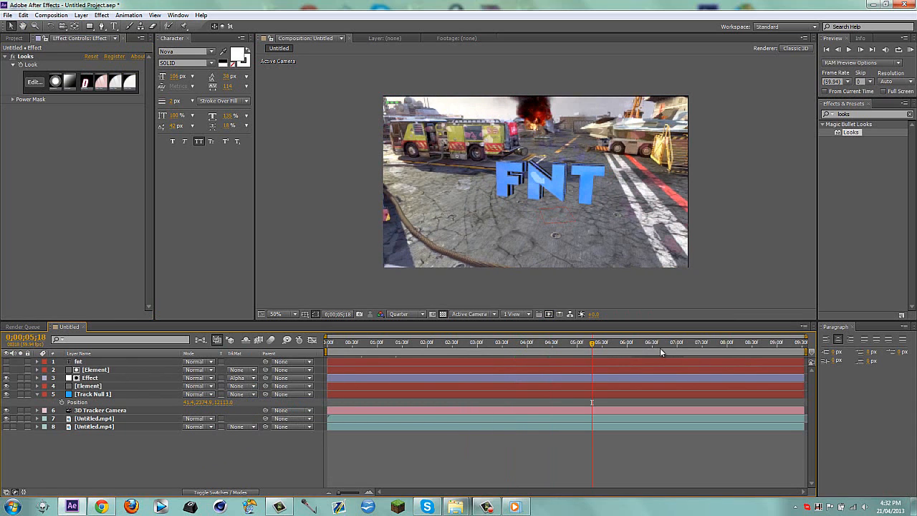
pyautogui.click(662, 351)
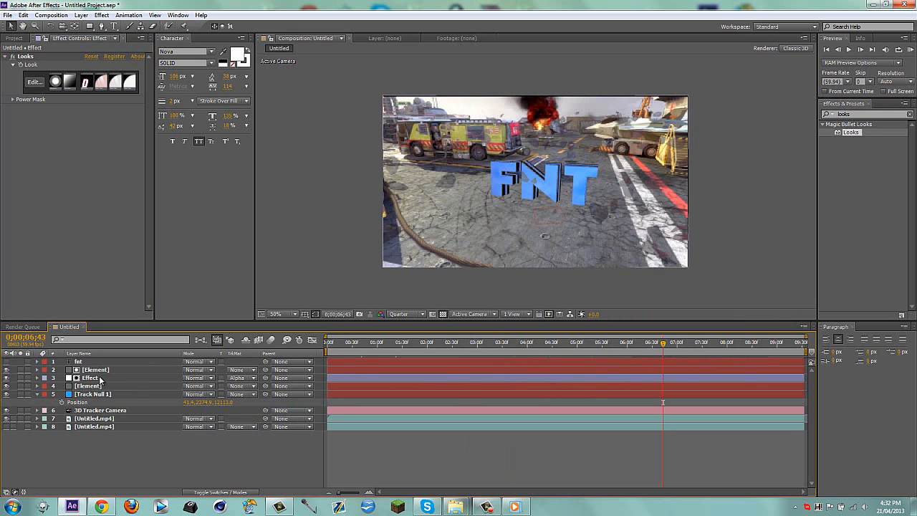
pyautogui.click(95, 369)
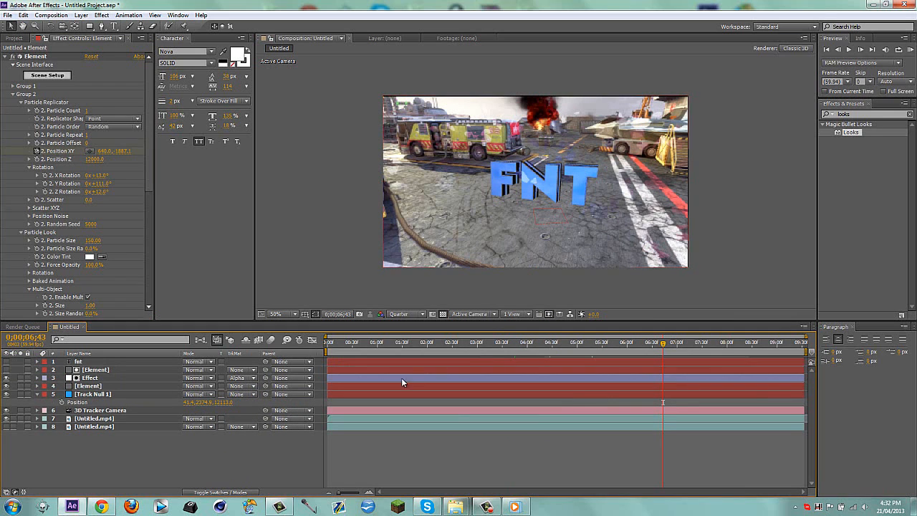
pyautogui.click(387, 341)
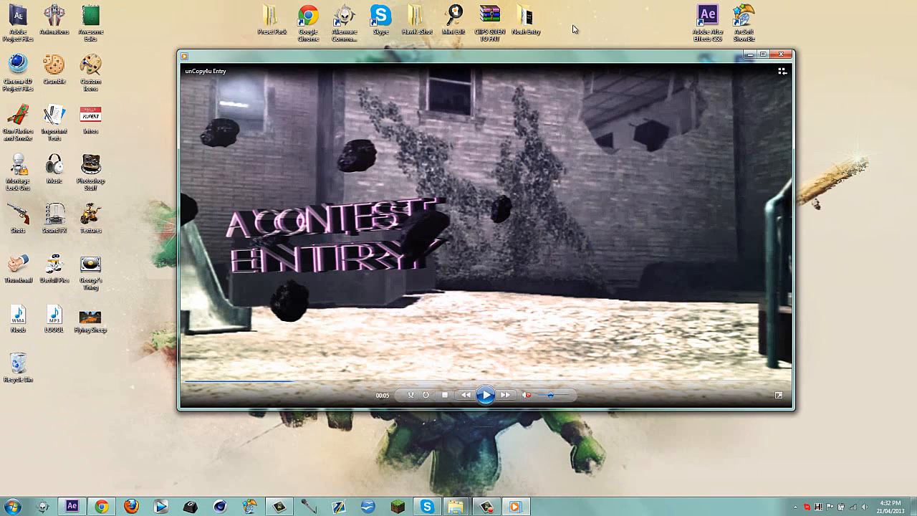
# - Show the YouTube Video Manager uploads list of tutorials and browse partway down it
pyautogui.click(784, 54)
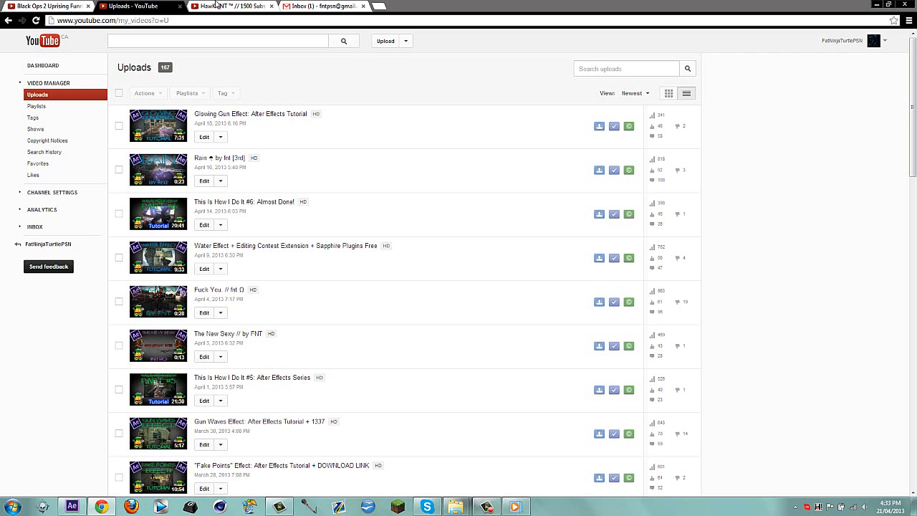
pyautogui.moveTo(671, 175)
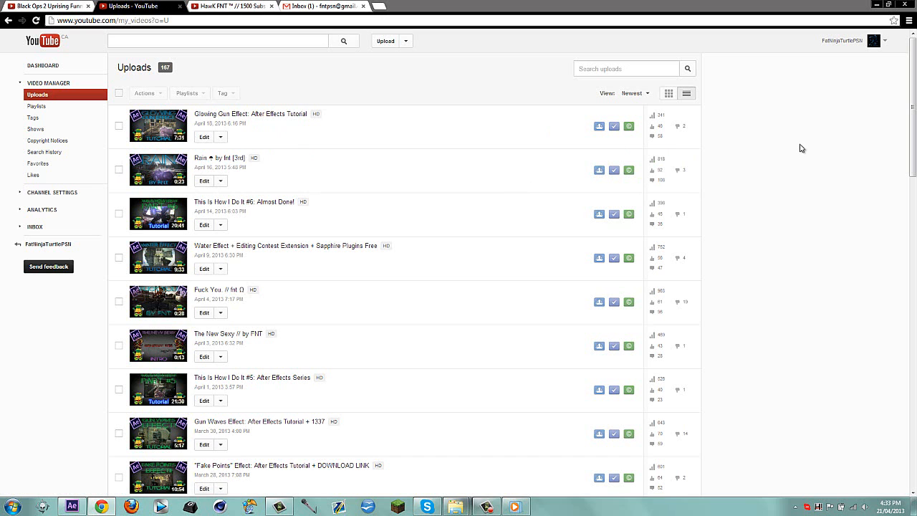
pyautogui.moveTo(831, 223)
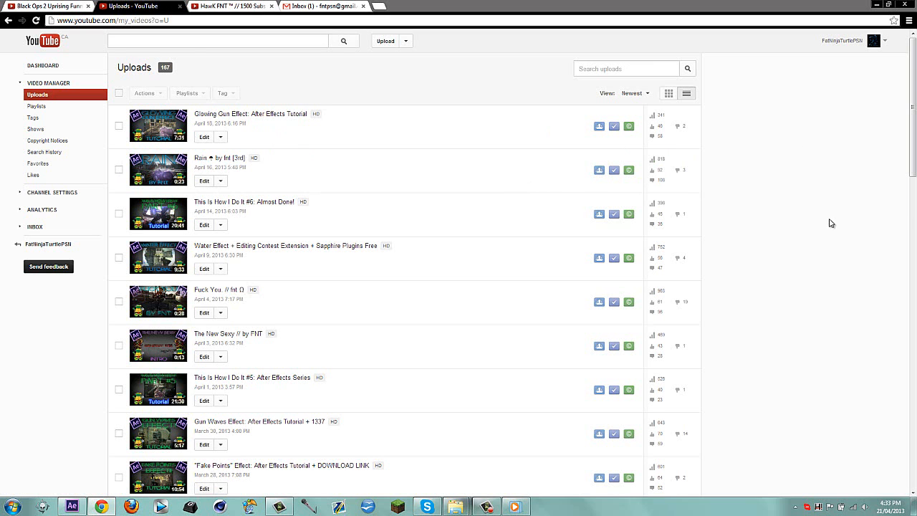
pyautogui.scroll(-3)
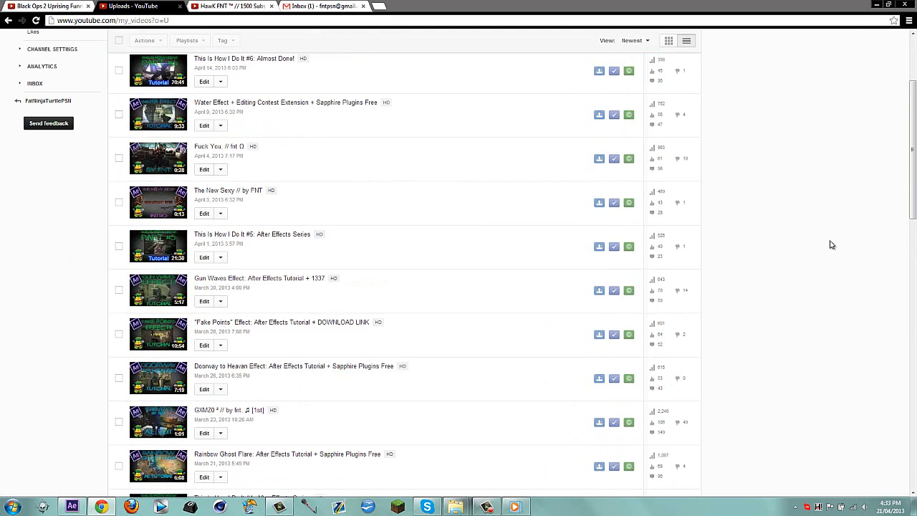